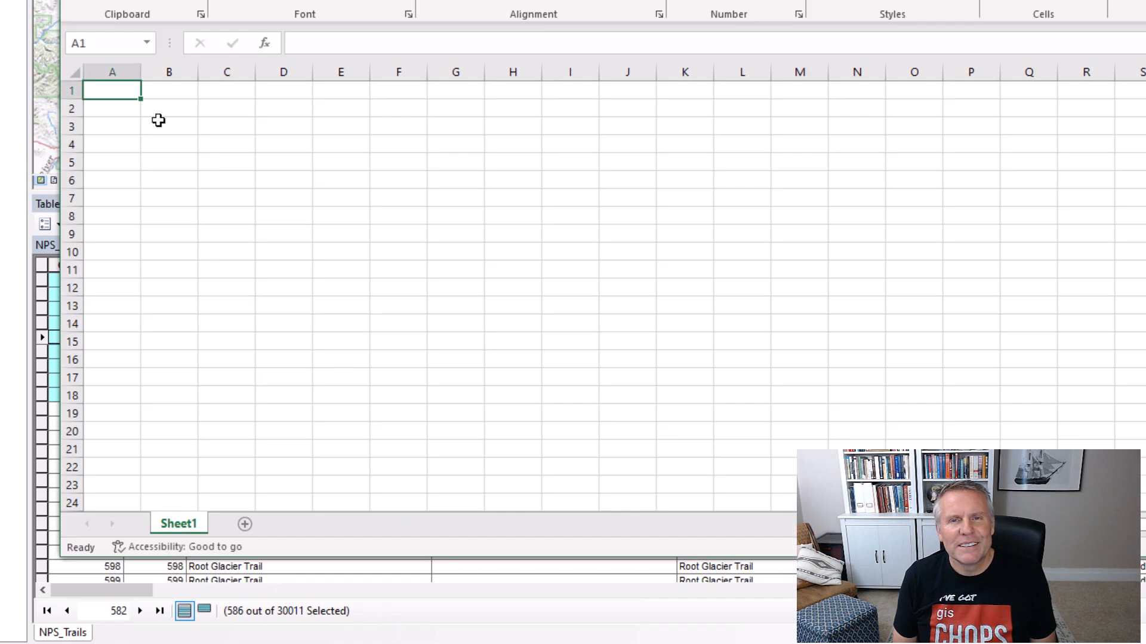
Show only the selected Lots records, copy them with Ctrl+Shift+C and paste into the empty worksheet
right_click(112, 89)
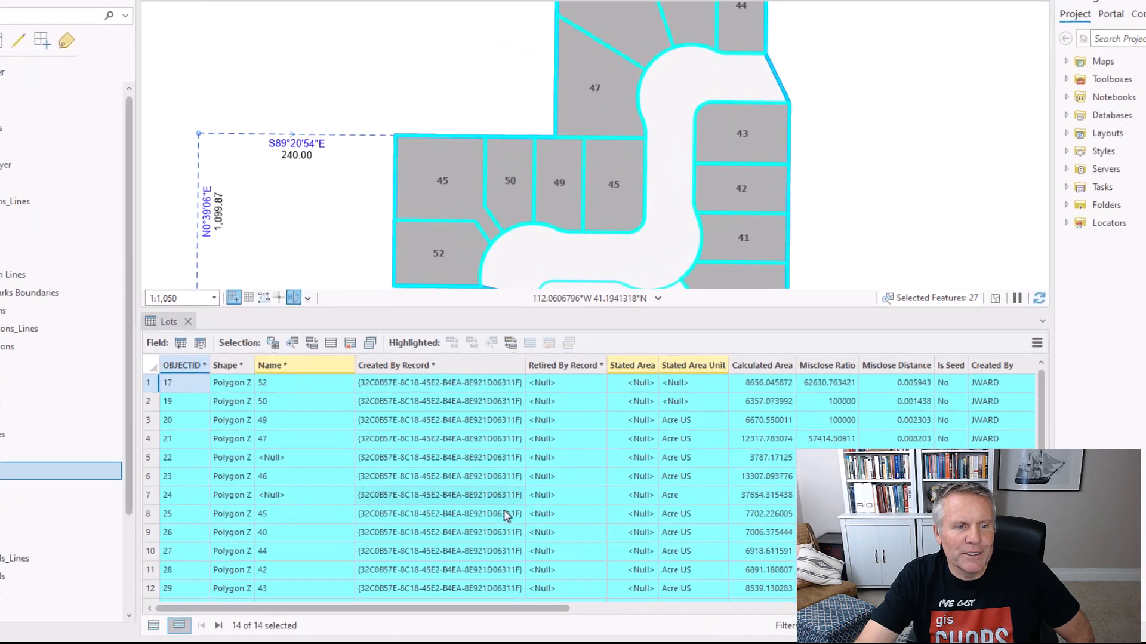
left_click(177, 620)
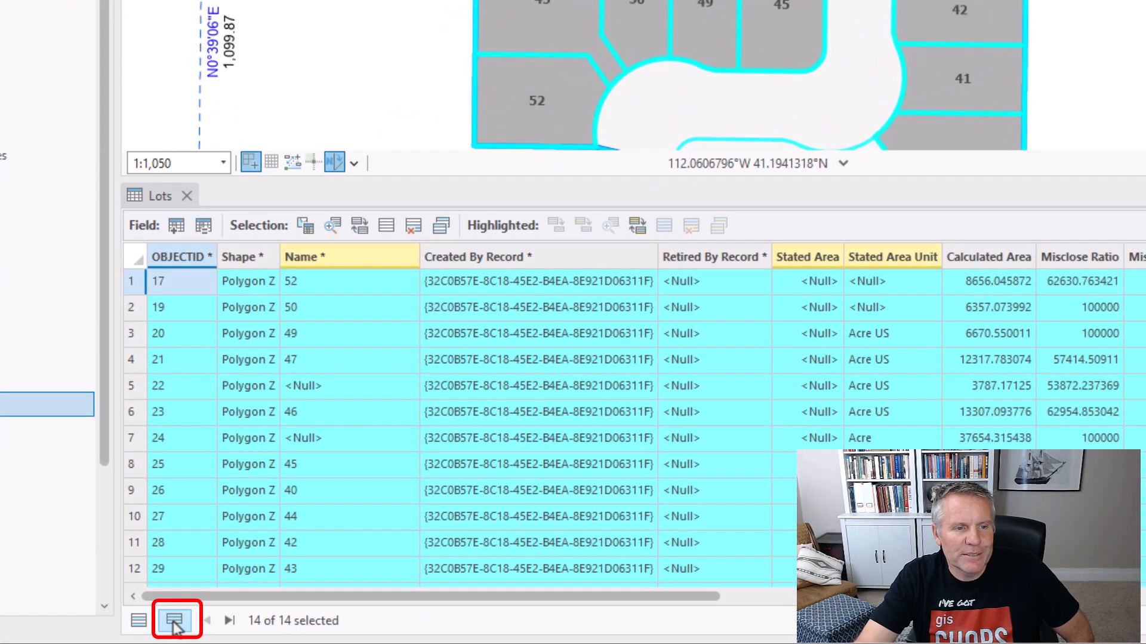
left_click(177, 620)
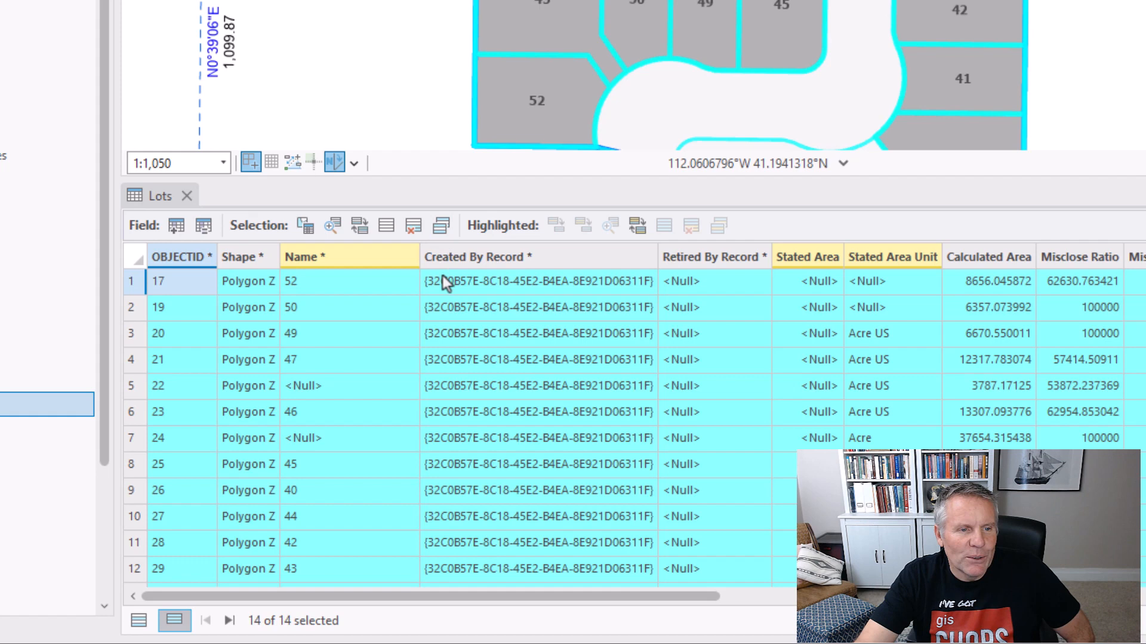
key("ctrl+shift+c")
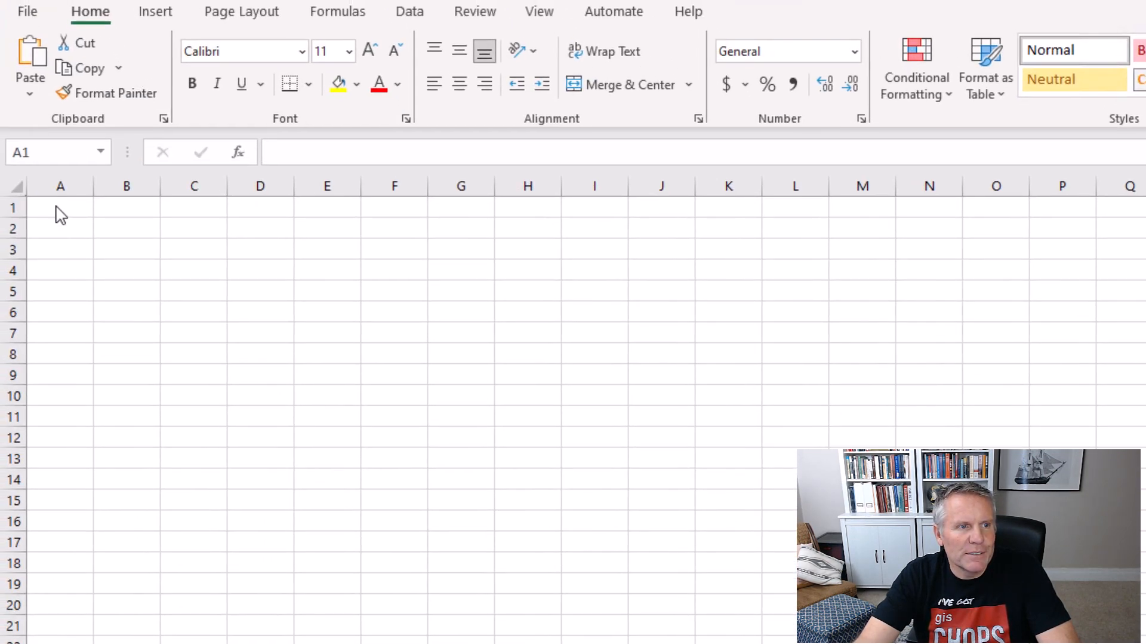
right_click(61, 207)
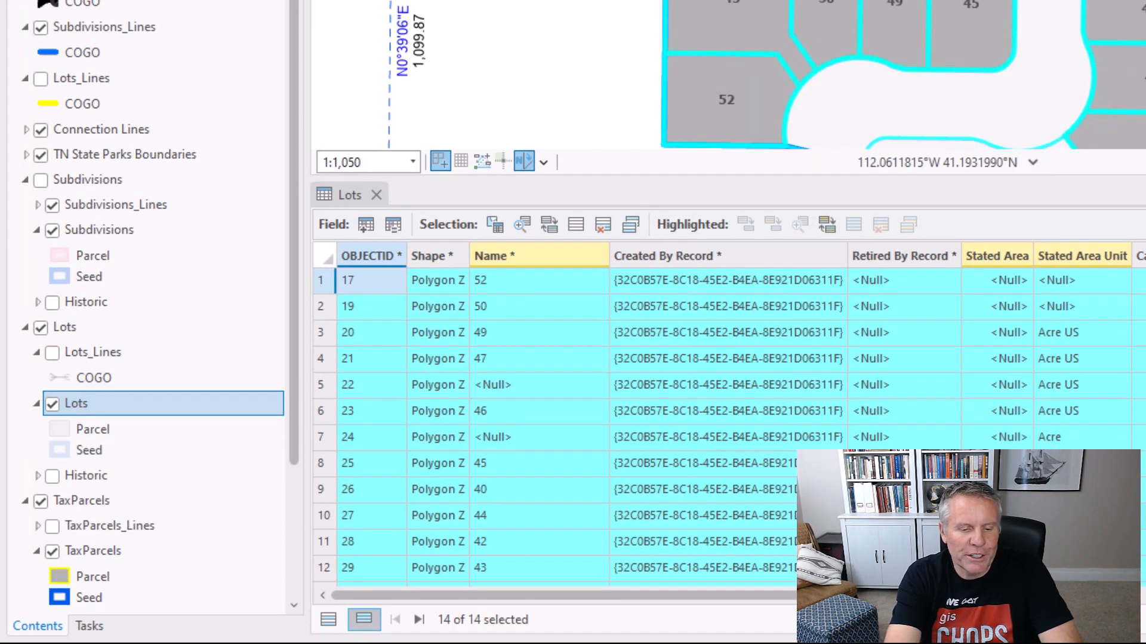
Recopy the selected lot records to the worksheet, then bring up Edit on the Table To Excel tool
key("Ctrl+Shift+C")
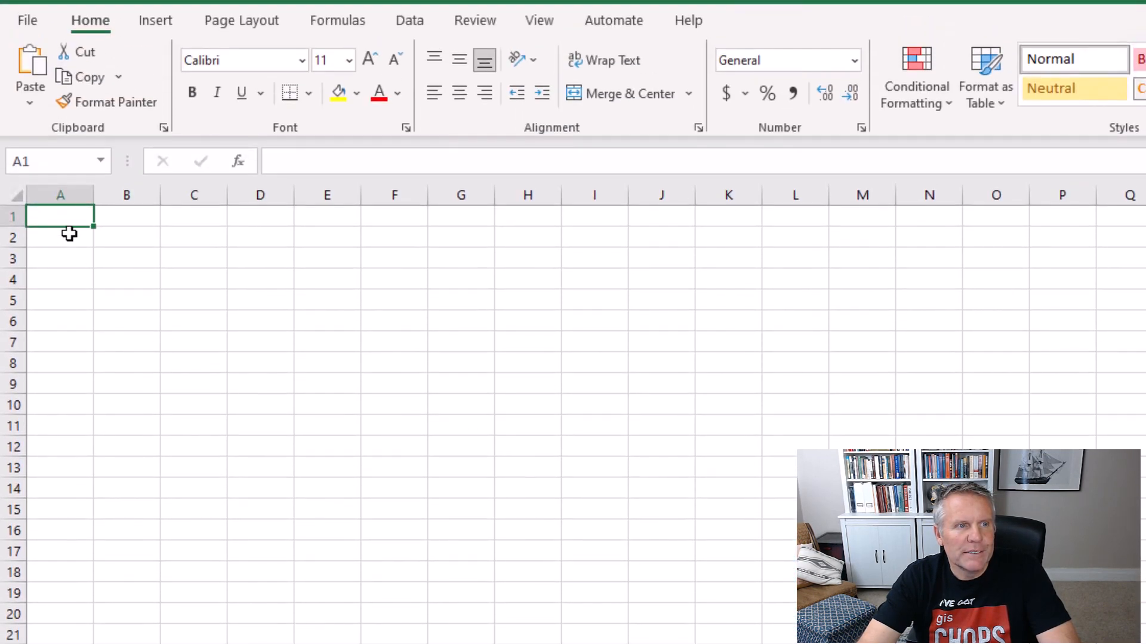
right_click(60, 215)
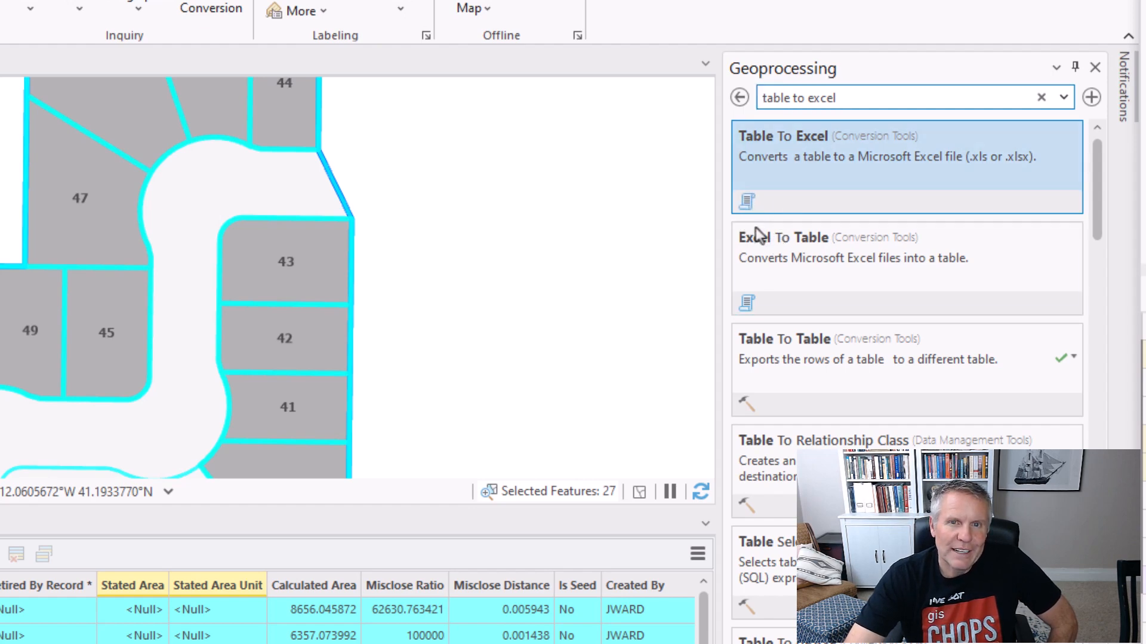
right_click(782, 146)
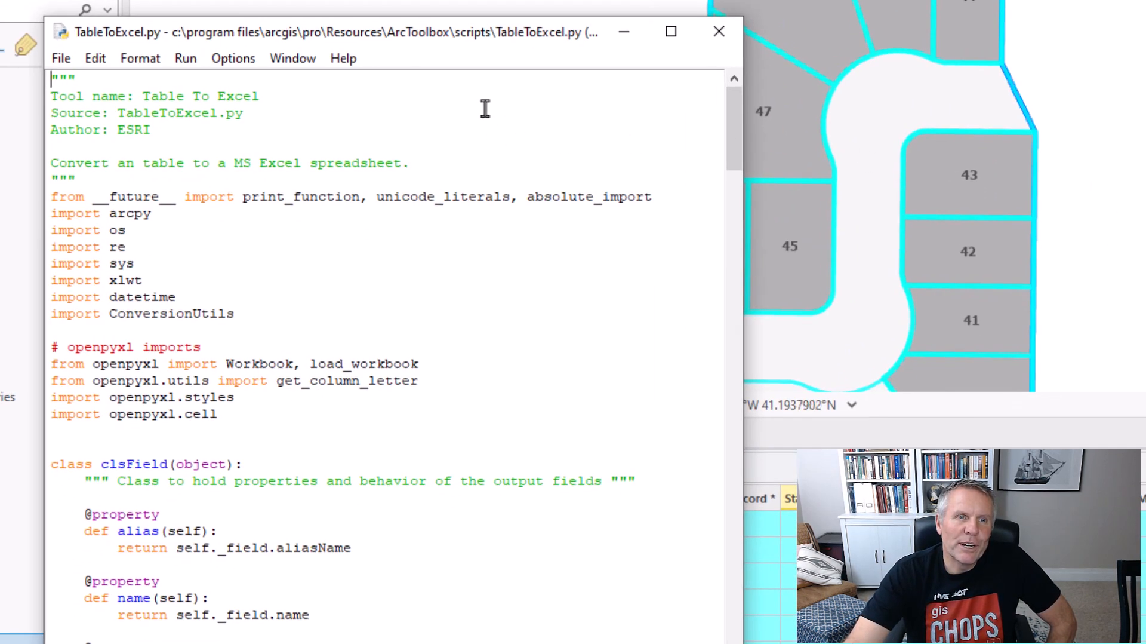
scroll("down", 3)
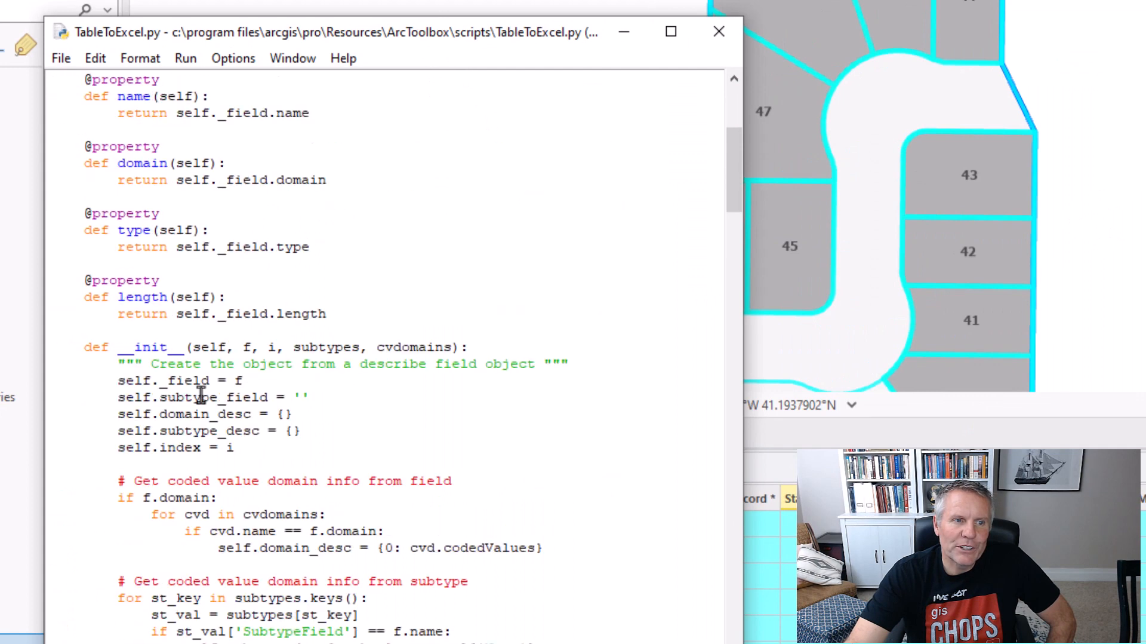
scroll("down", 3)
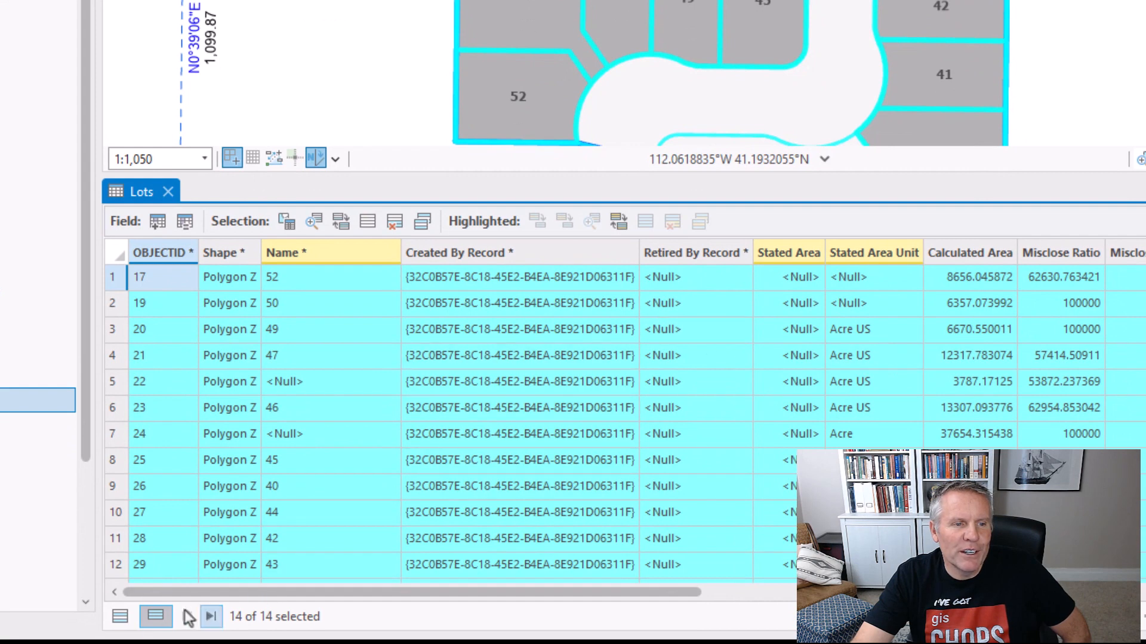
left_click(120, 615)
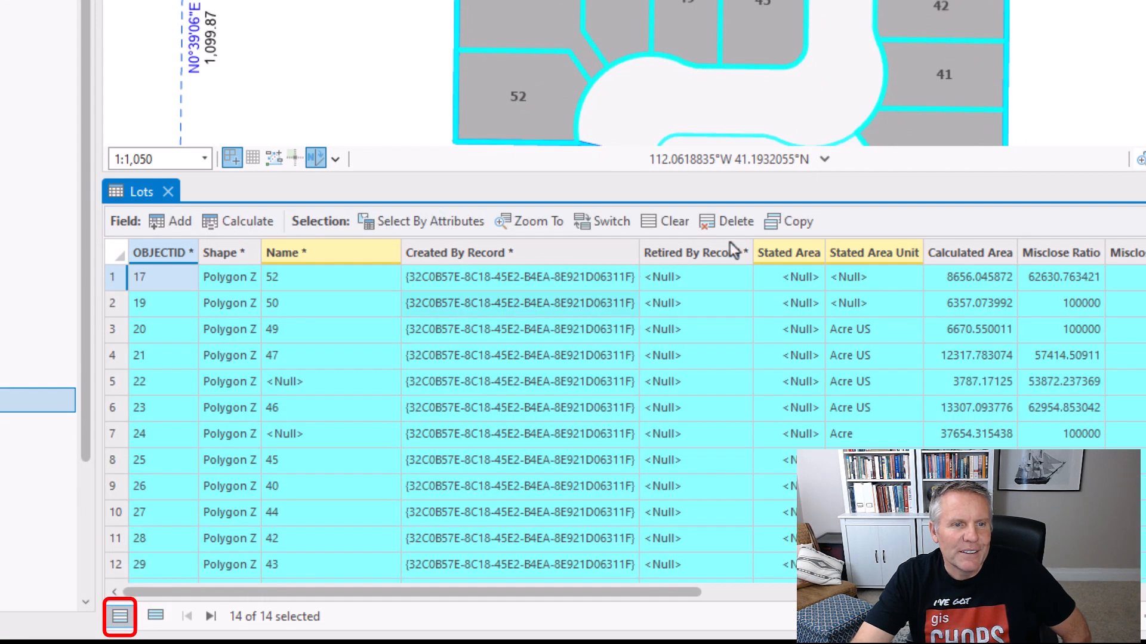
mouse_move(797, 221)
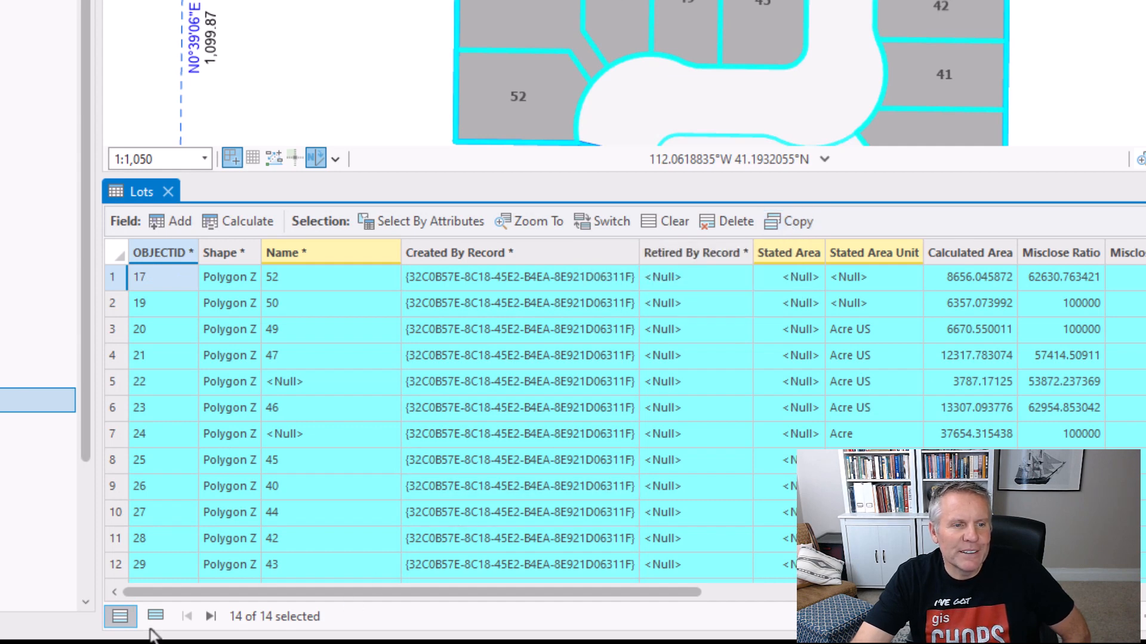
left_click(156, 616)
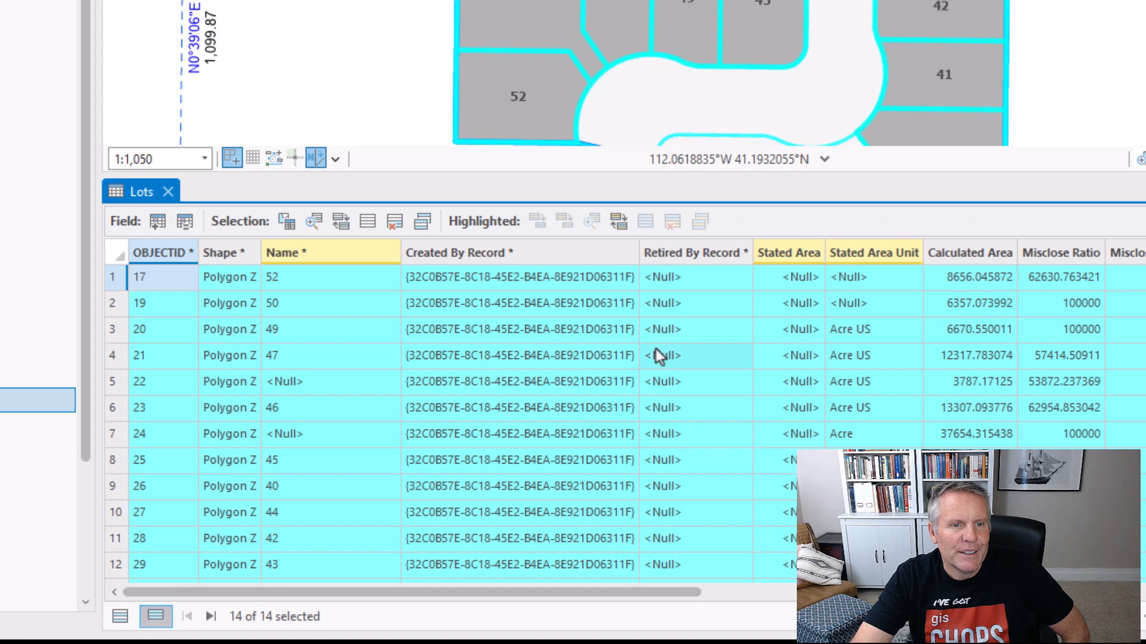
mouse_move(699, 225)
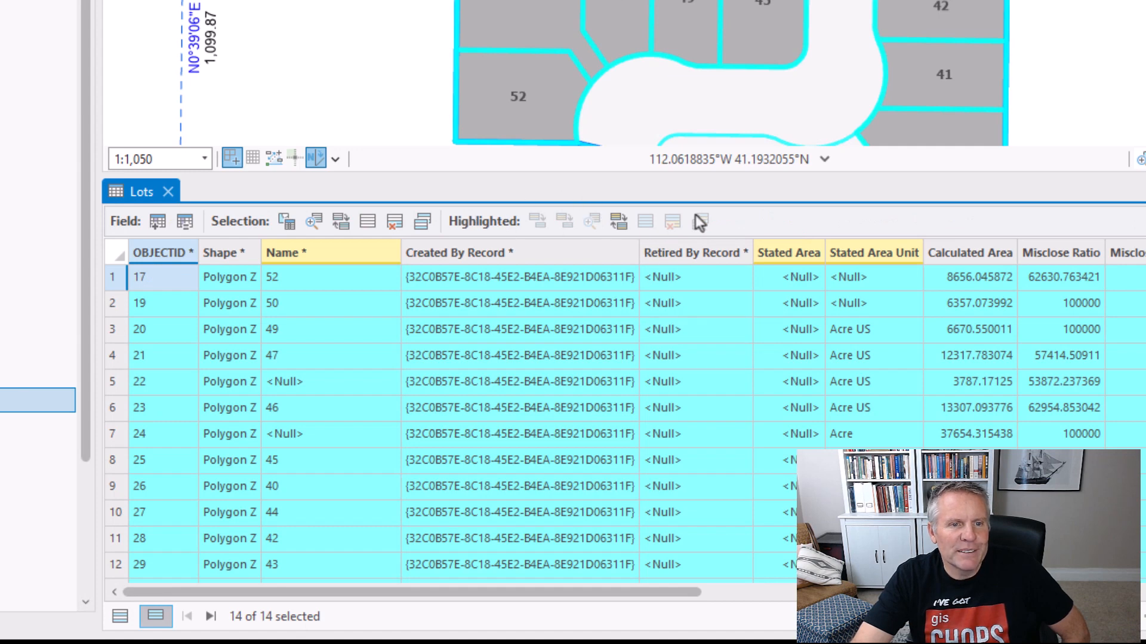
mouse_move(867, 227)
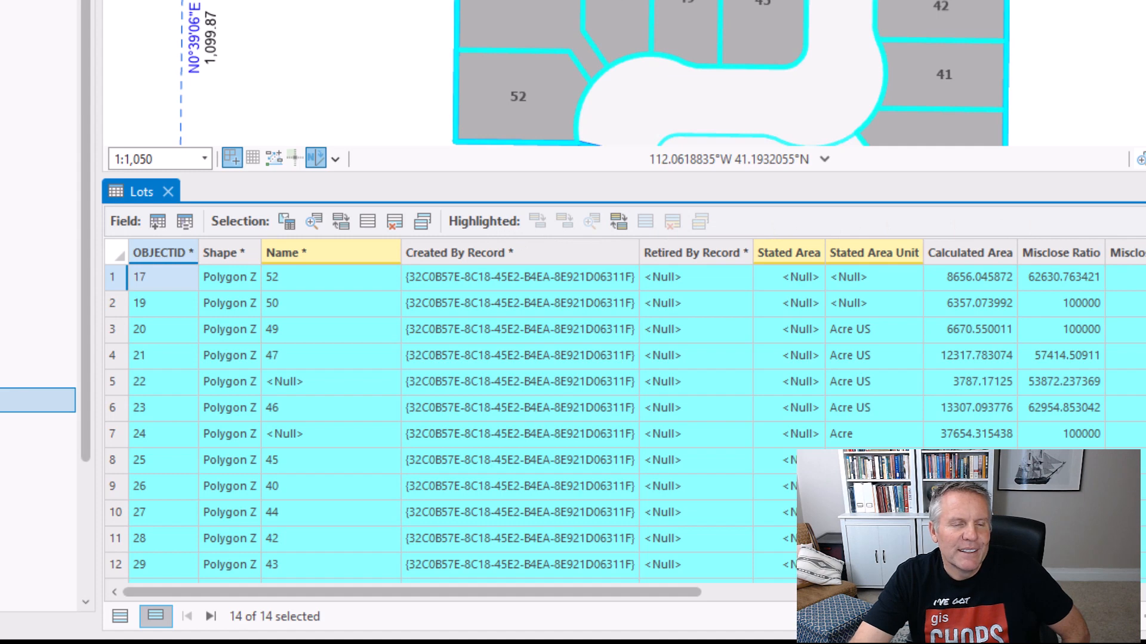
mouse_move(585, 278)
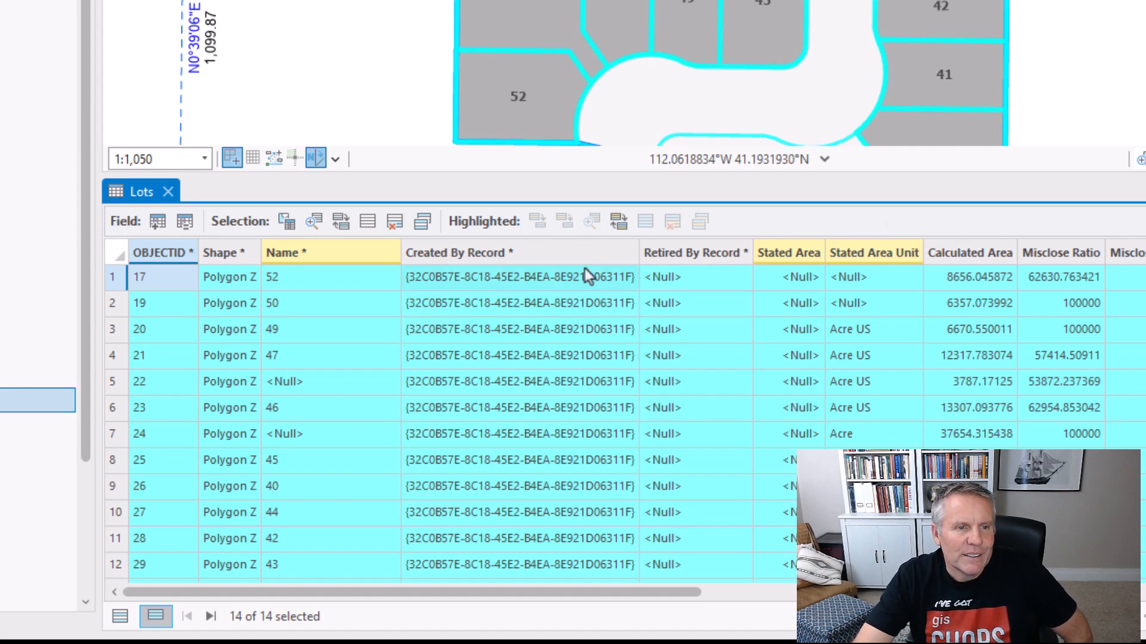
mouse_move(422, 221)
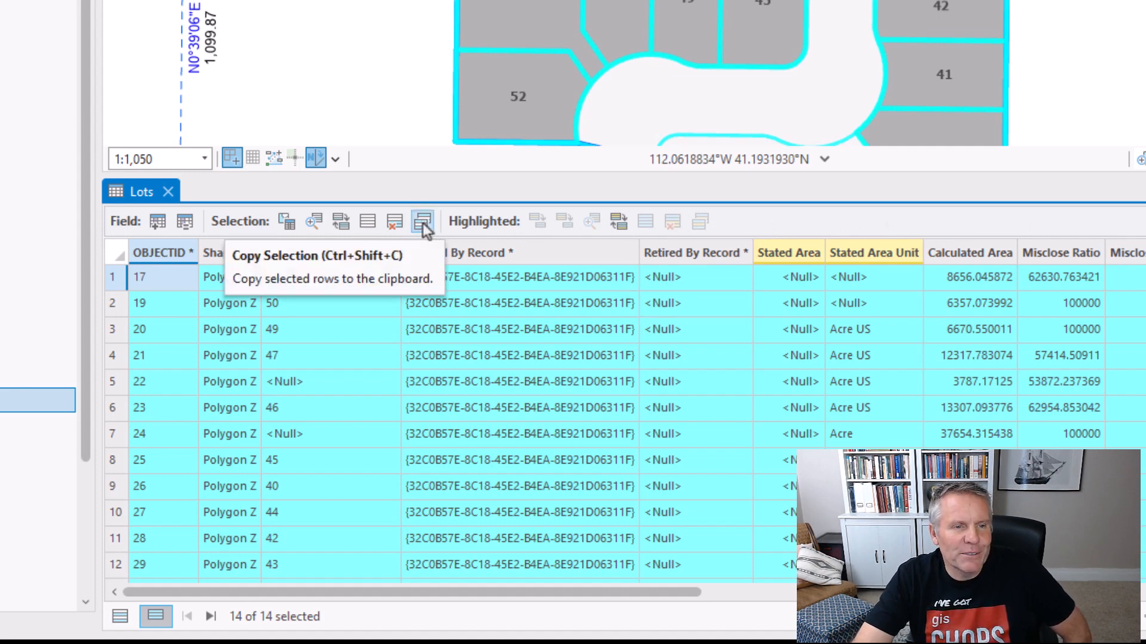